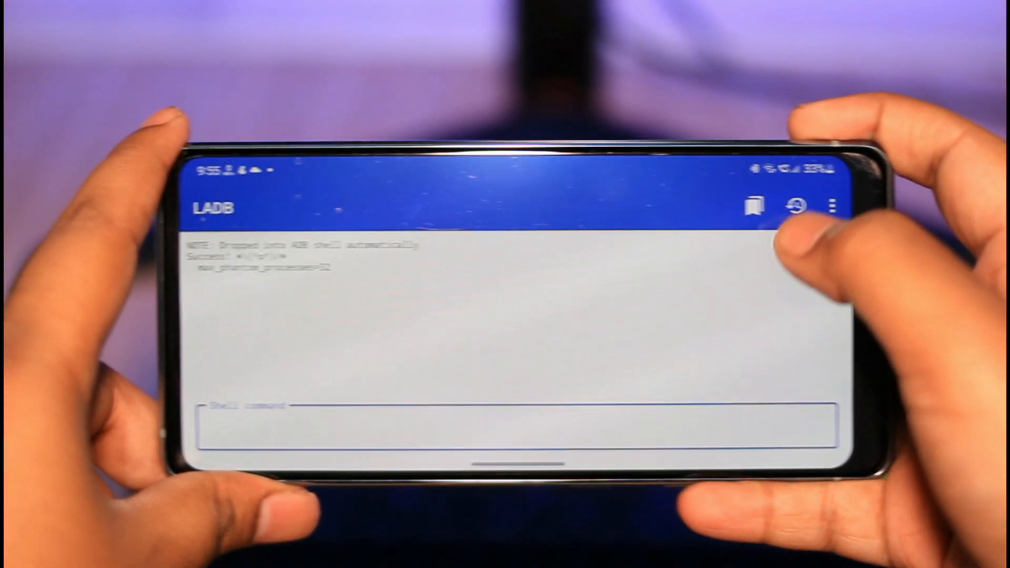
Recall the adb shell dumpsys max_phantom_processes query into LADB's Shell command field
left_click(766, 205)
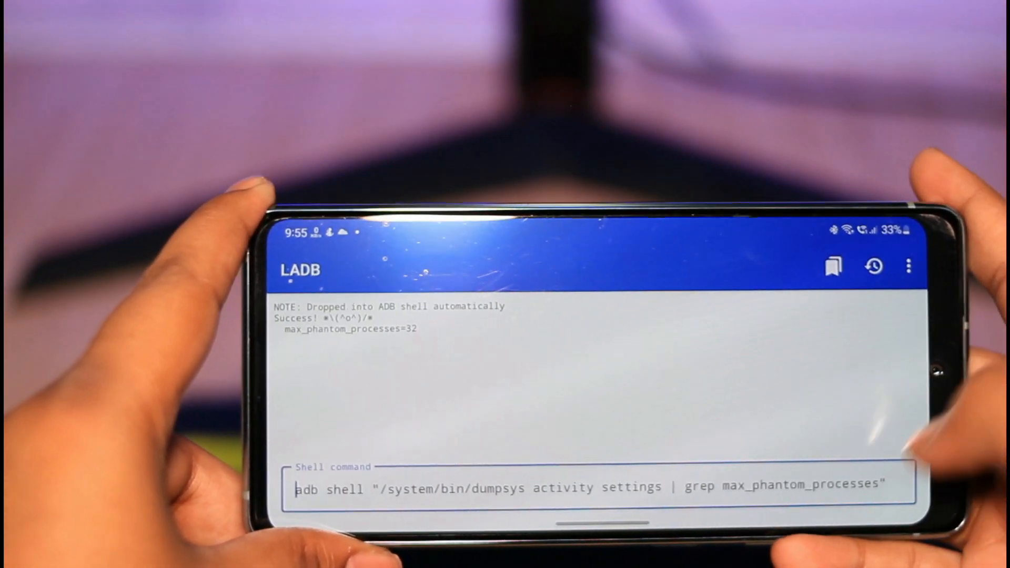
left_click(592, 487)
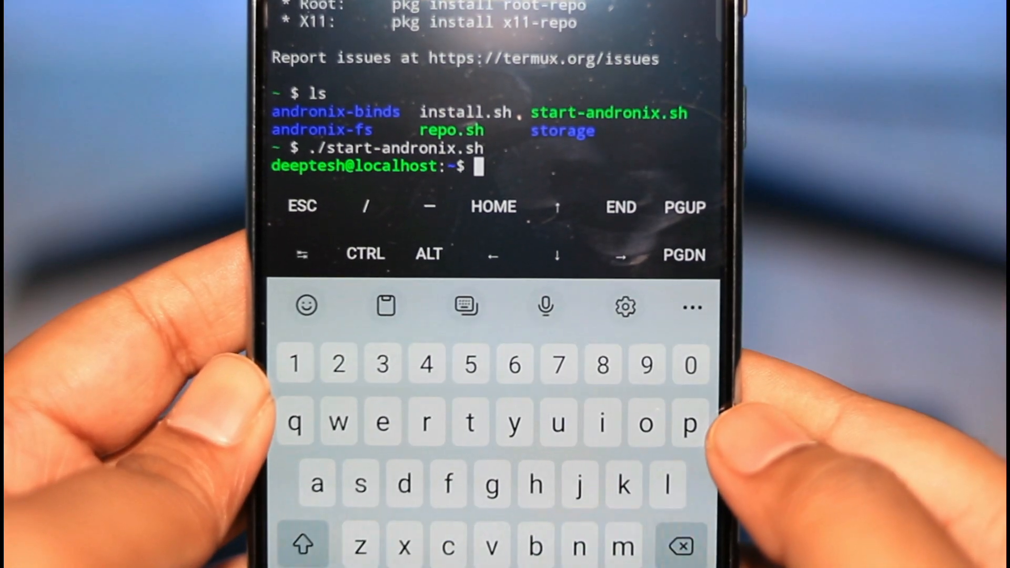
Enter vncserver at the Andronix Linux shell's localhost prompt
type("vncserver")
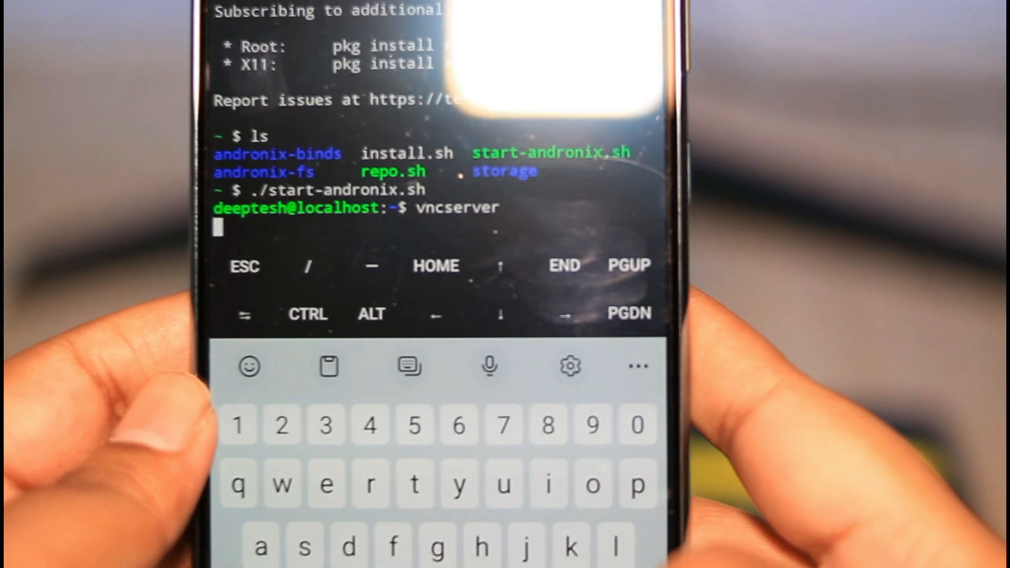